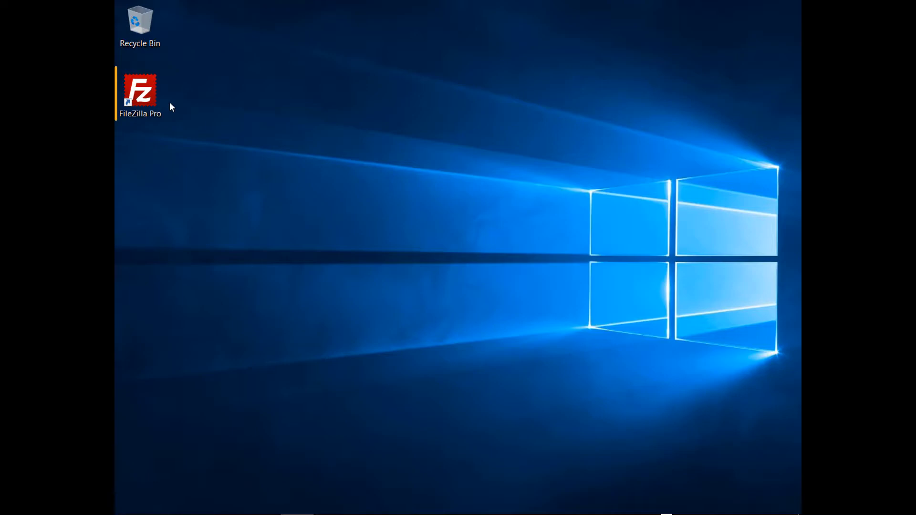
# - Launch FileZilla Pro from its desktop shortcut
pyautogui.doubleClick(140, 89)
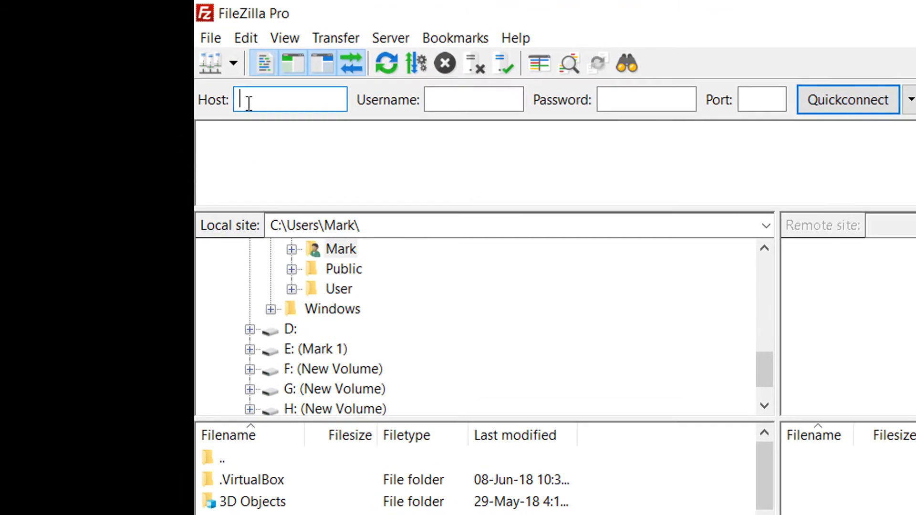
# - Bring up the Site Manager from the File menu to add a new site
pyautogui.click(211, 38)
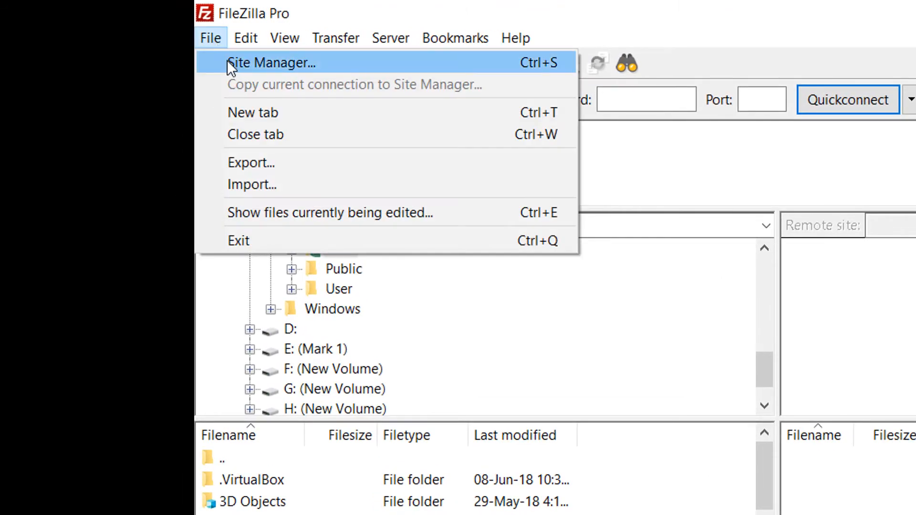
pyautogui.click(270, 62)
pyautogui.write('Azure File Conn')
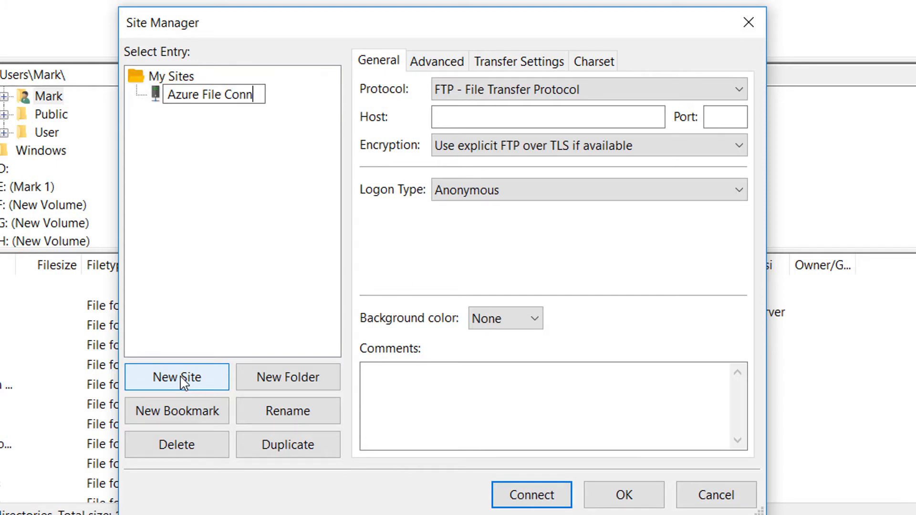
# - Name the site 'Azure File Connection', use Azure File Storage with account 'josuegomes' and its key, and connect
pyautogui.write('ection')
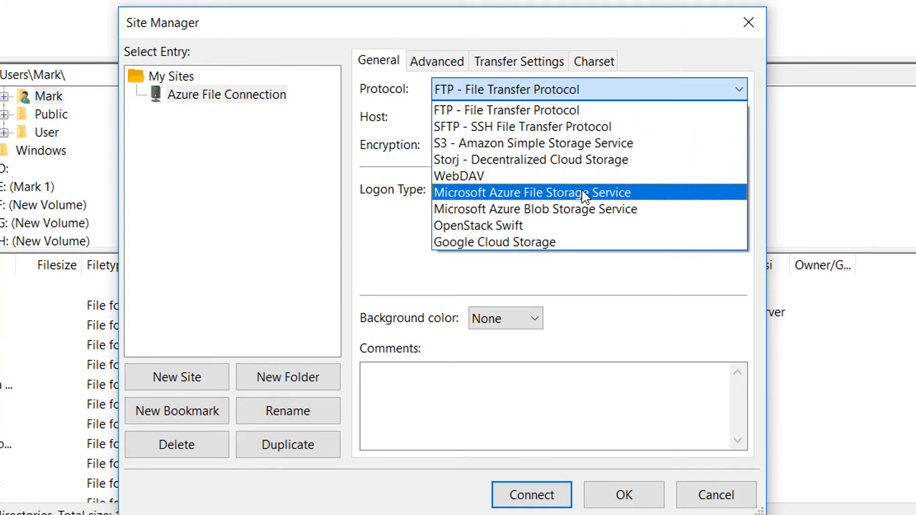
pyautogui.click(532, 192)
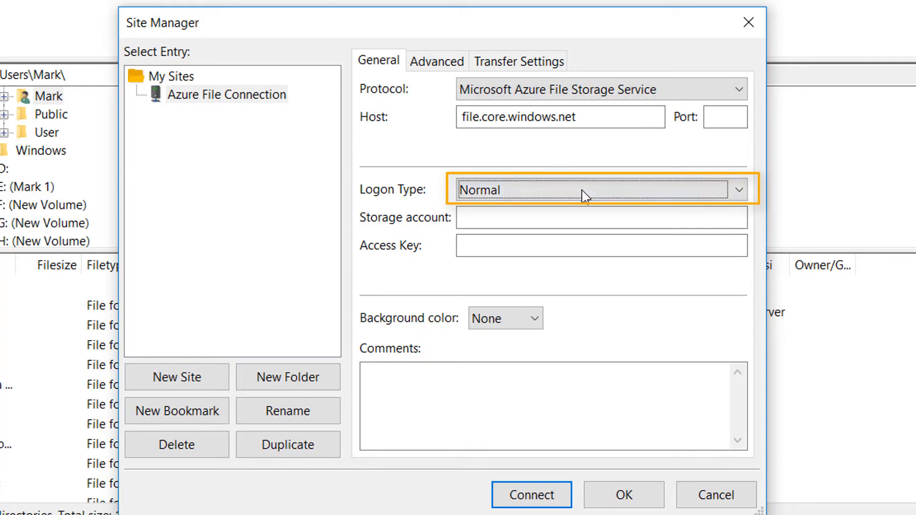
pyautogui.write('josuegomes')
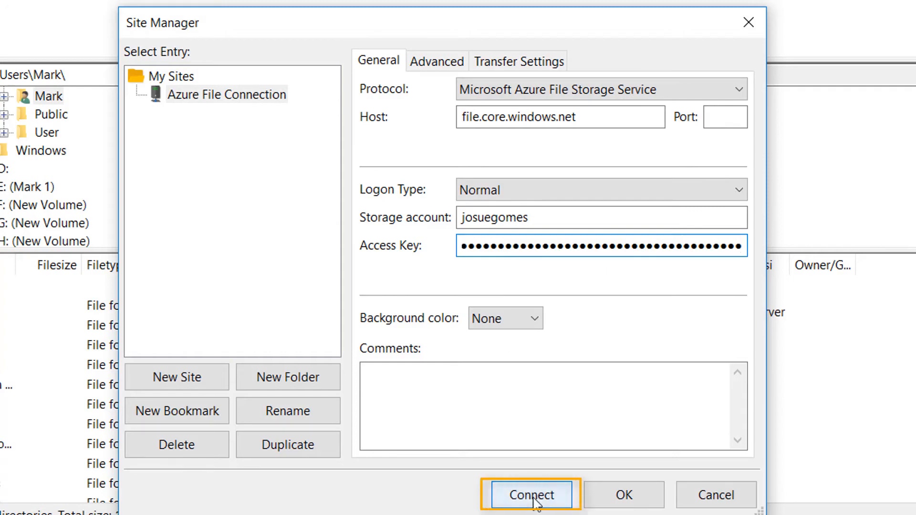
pyautogui.click(532, 508)
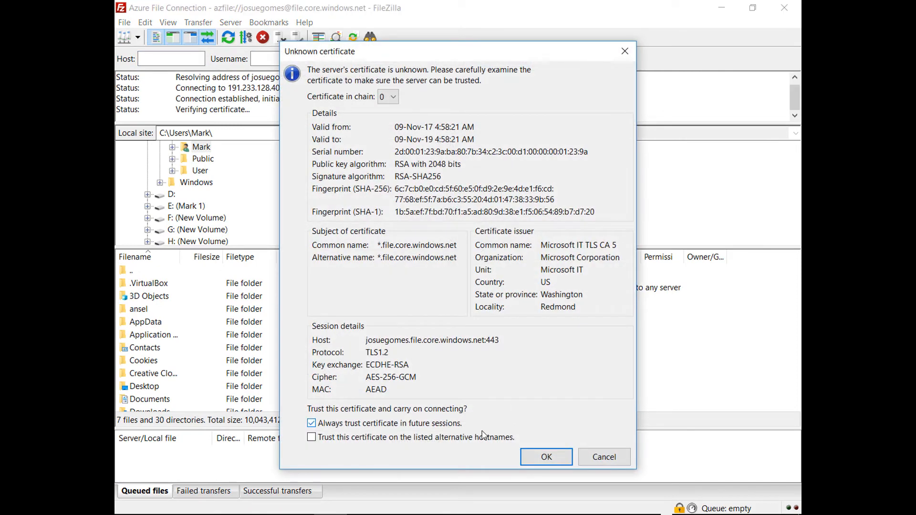
# - Accept and always trust the Azure server's unknown certificate to complete the connection
pyautogui.click(545, 456)
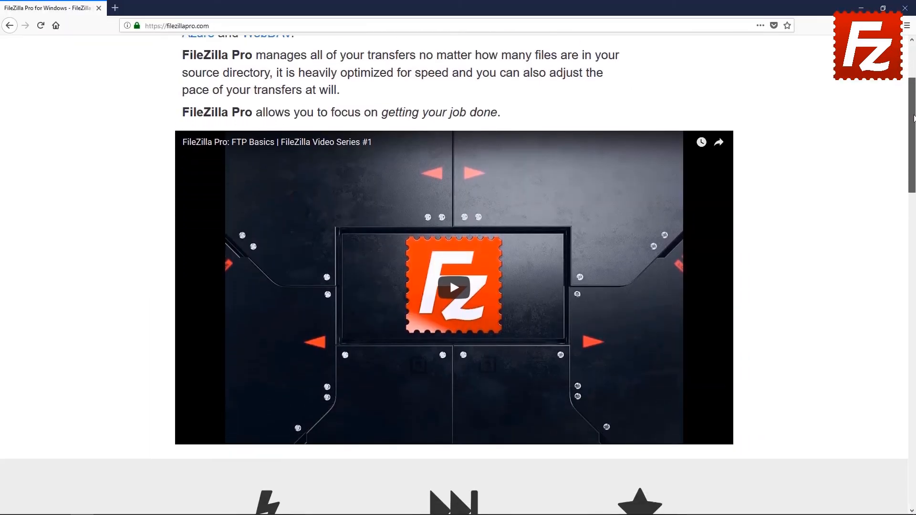
# - Reach the FileZilla Pro for Windows checkout page showing the $19.99 total
pyautogui.scroll(-3)
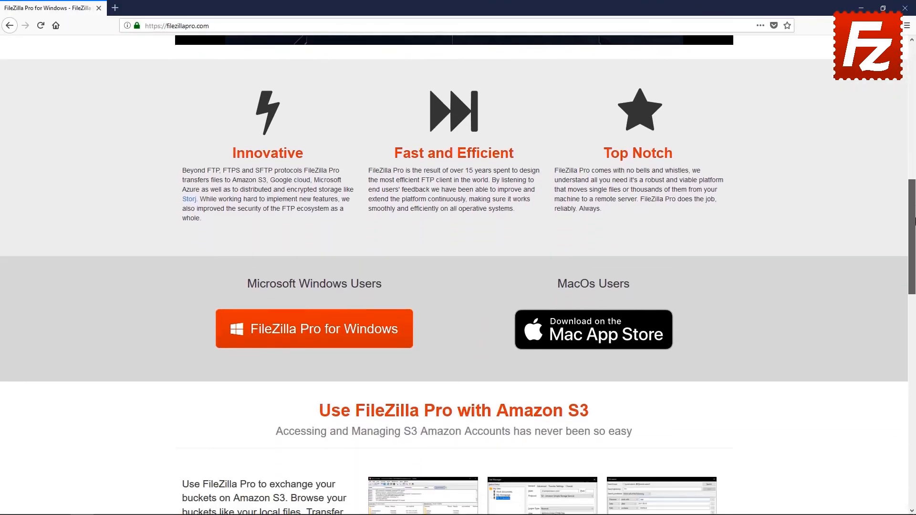
pyautogui.click(314, 248)
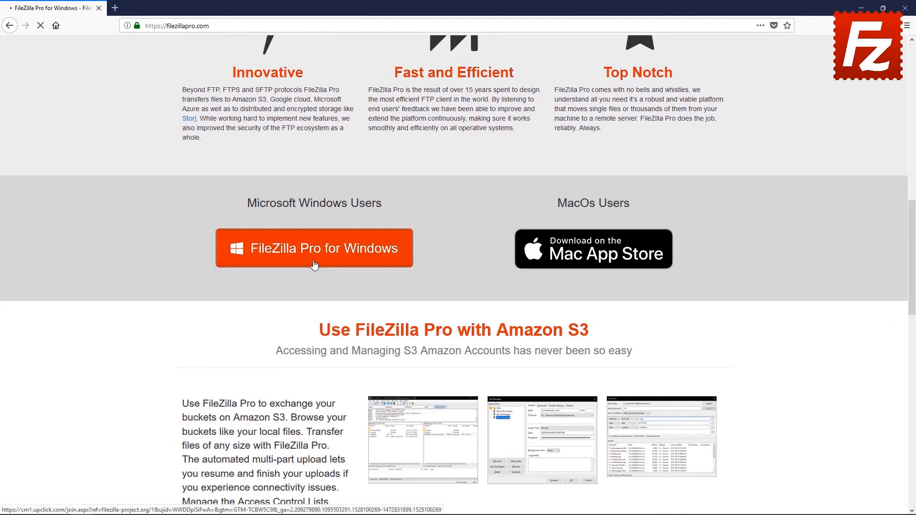
pyautogui.click(314, 248)
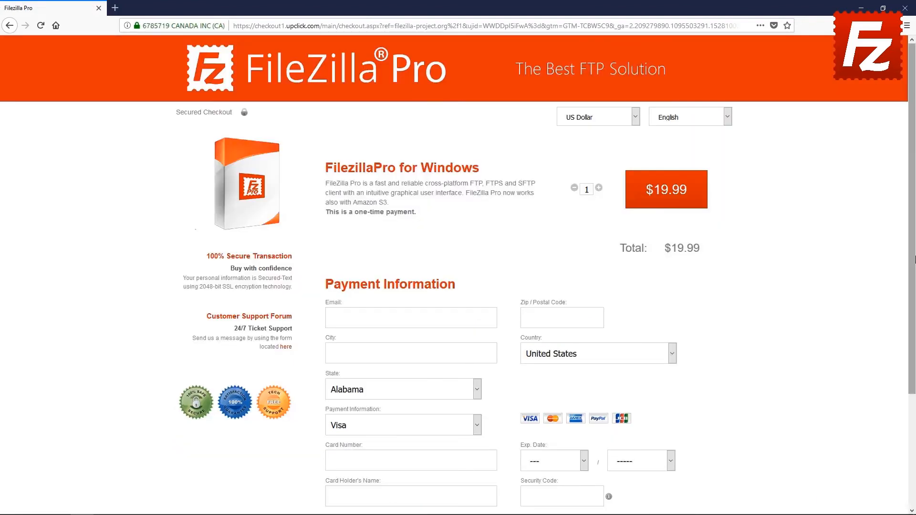